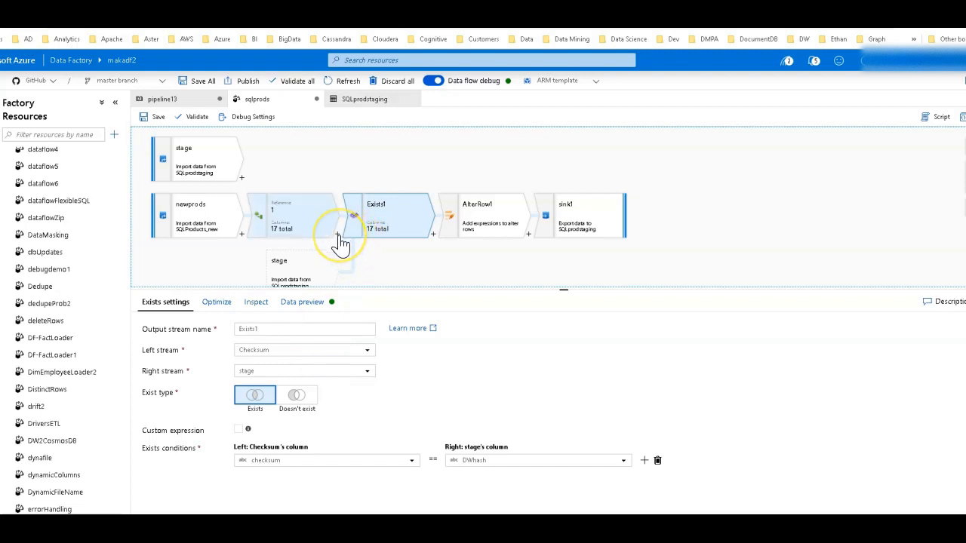
Inspect the Checksum derived column's sha1 expression, then show the data flow's General properties.
click(338, 236)
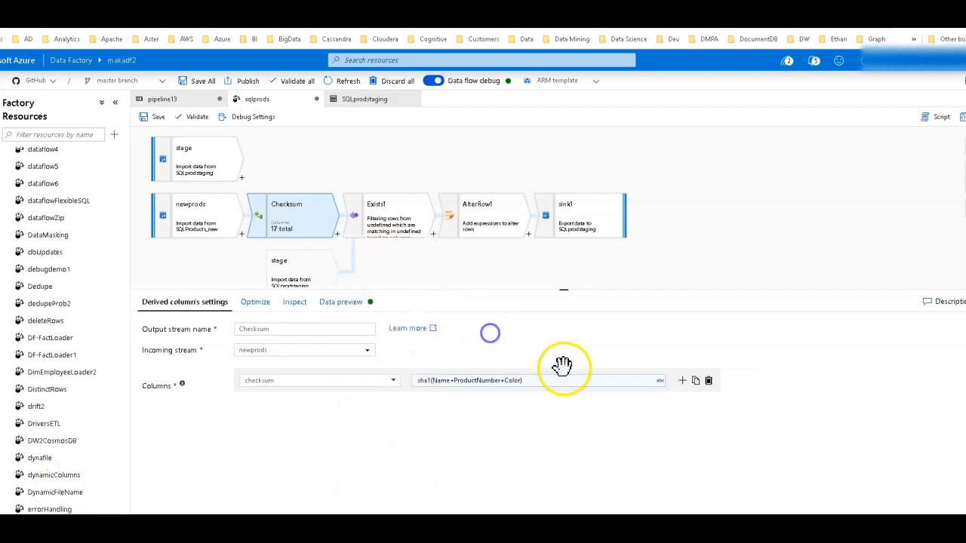
click(389, 214)
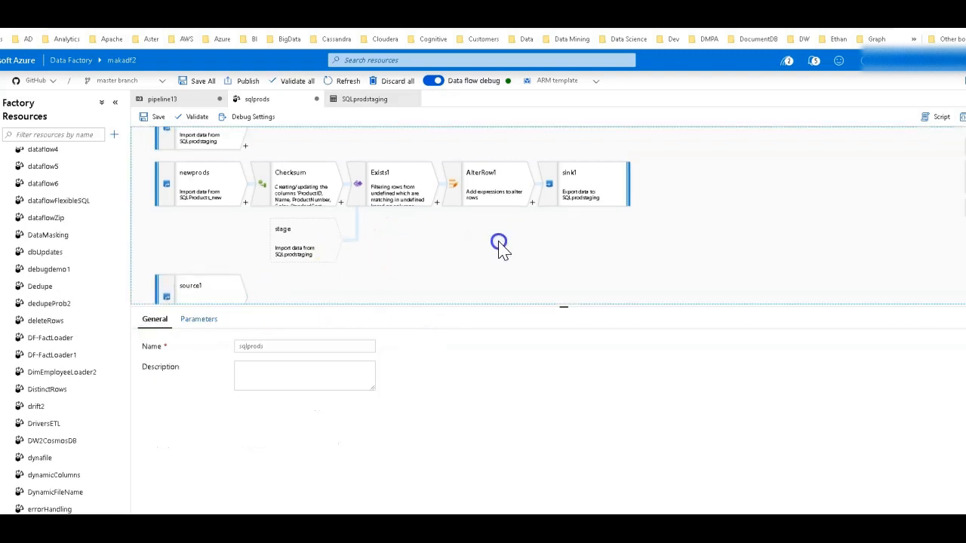
Show Exists1 with stage as right stream and the checksum == DWhash condition.
click(395, 185)
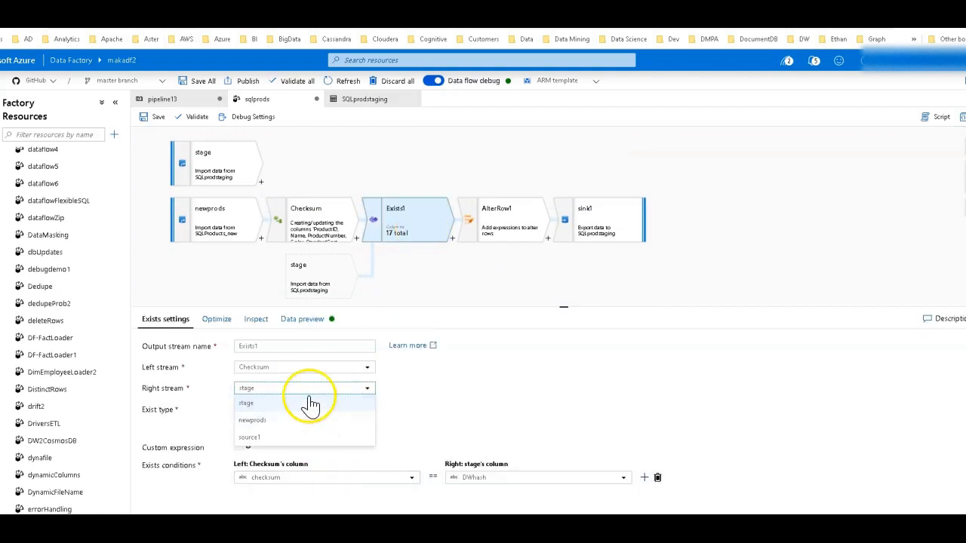
click(246, 403)
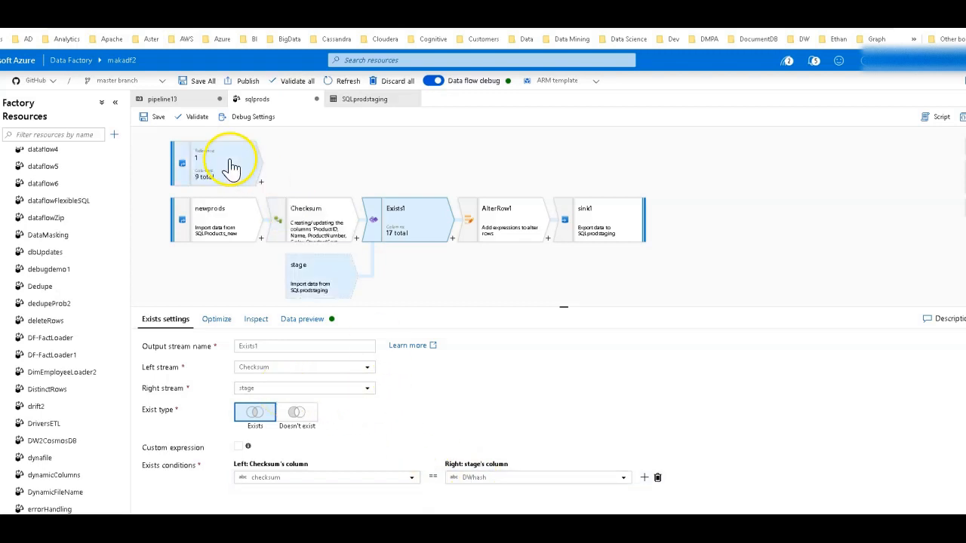
click(410, 476)
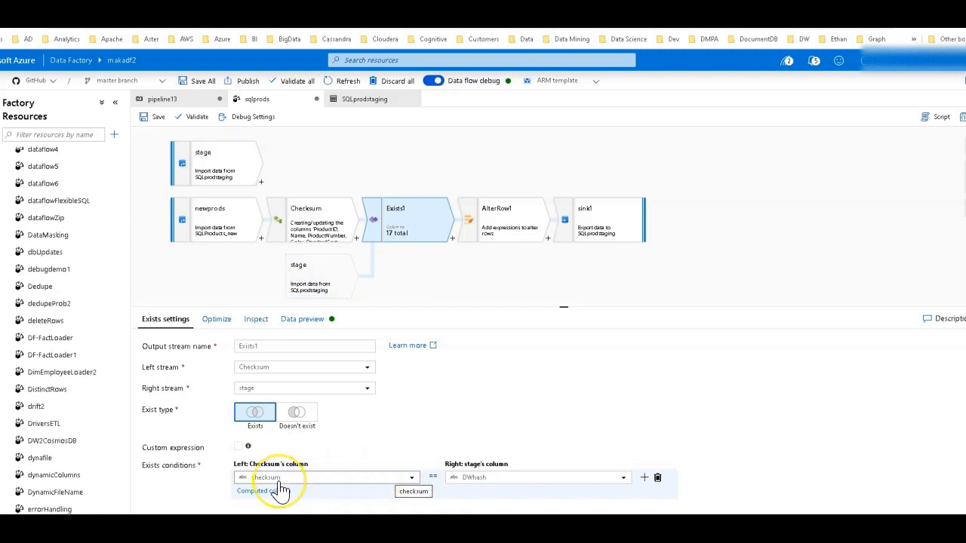
mouse_move(490, 476)
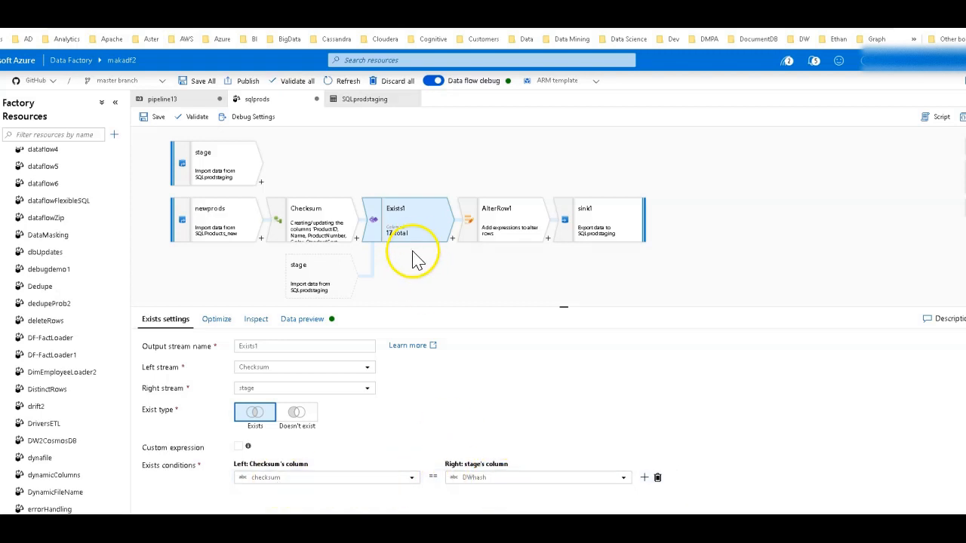
Set Exists1's Exist type to Doesn't exist and enable Custom expression.
click(501, 219)
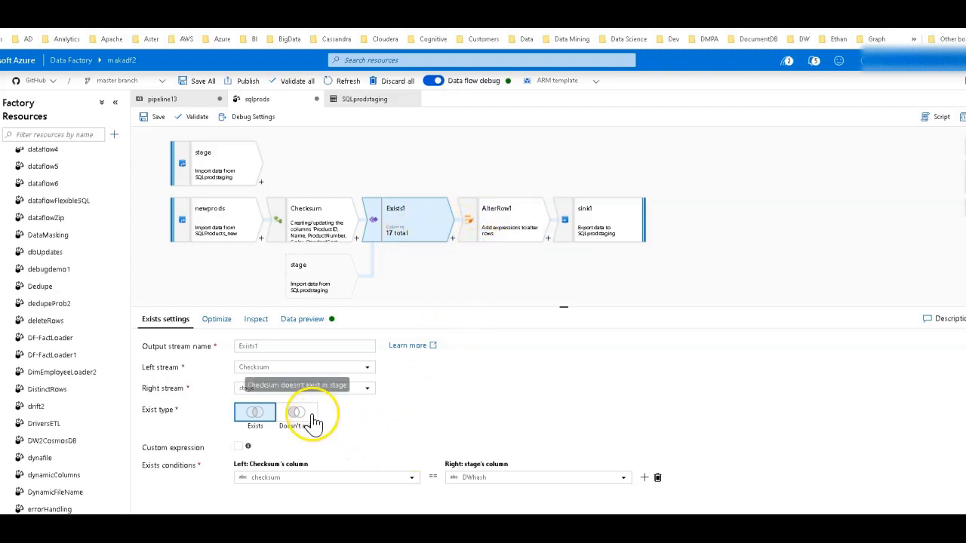
click(296, 412)
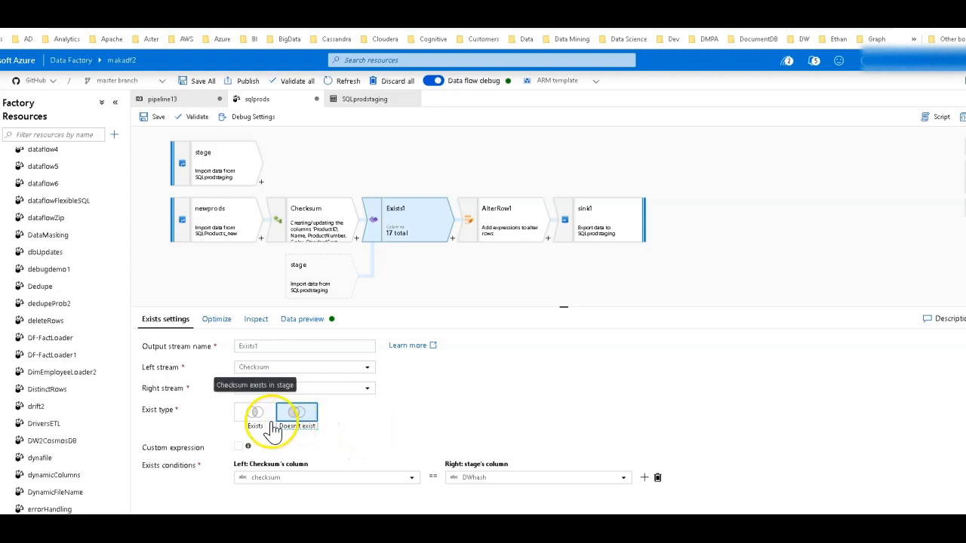
click(296, 413)
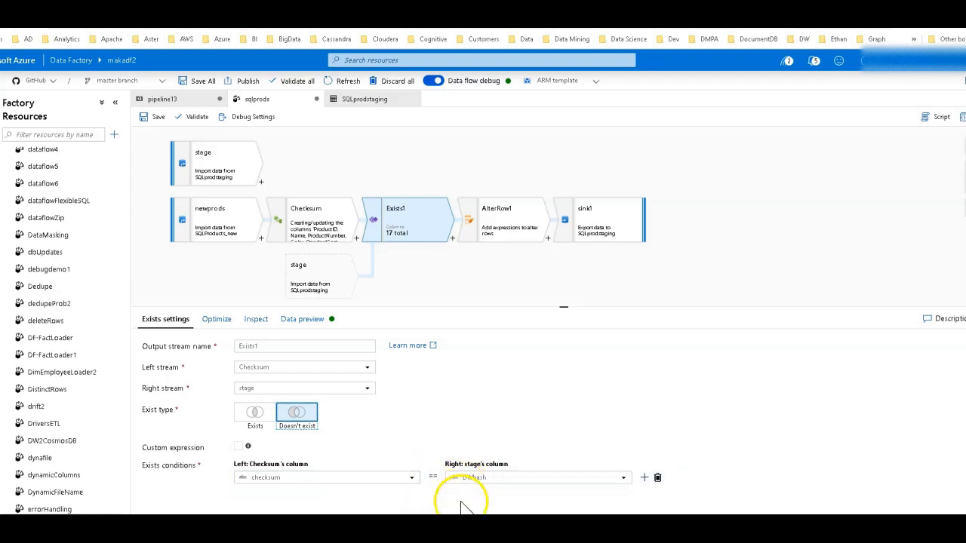
click(643, 477)
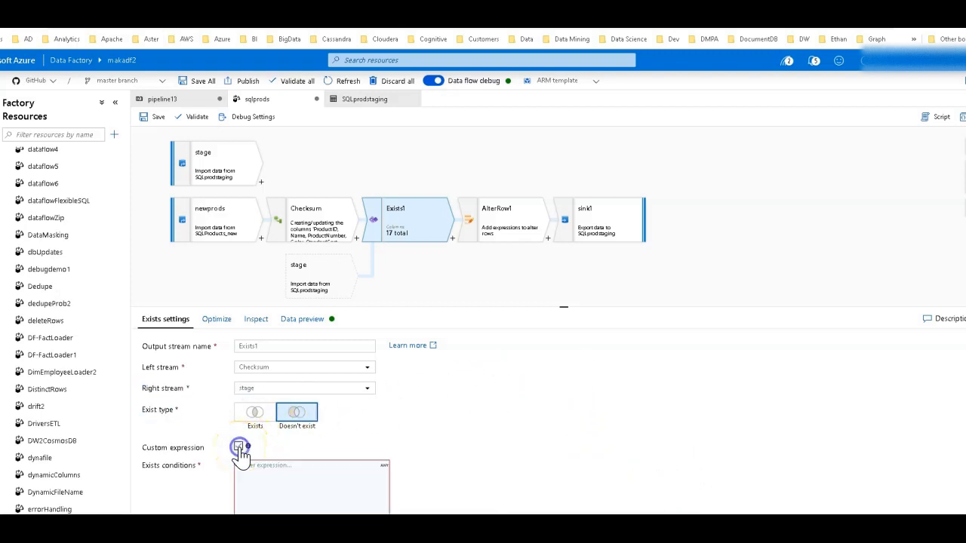
Enter the condition (DWhash == checksum) && (newprods@Color != stage@Color || stage@Name != newprods@Name).
click(240, 447)
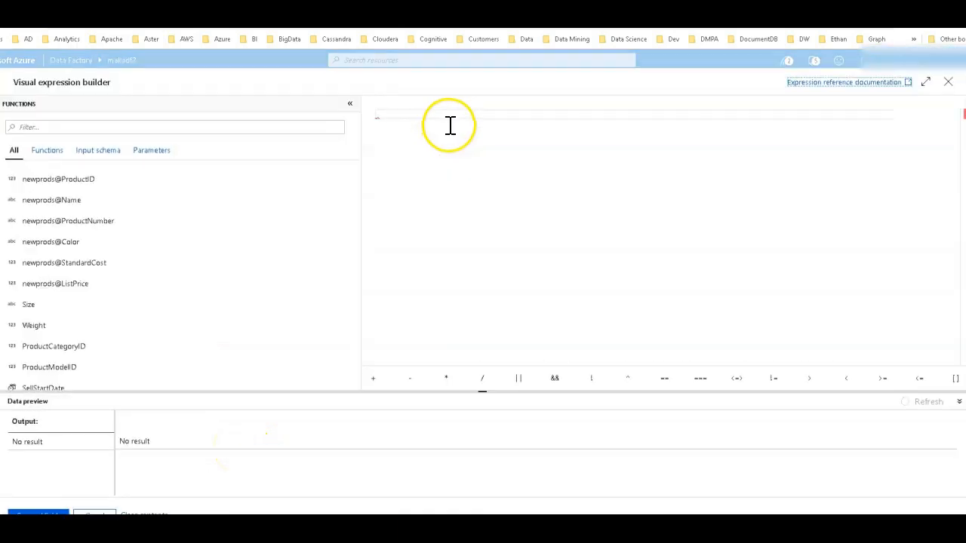
text(0)
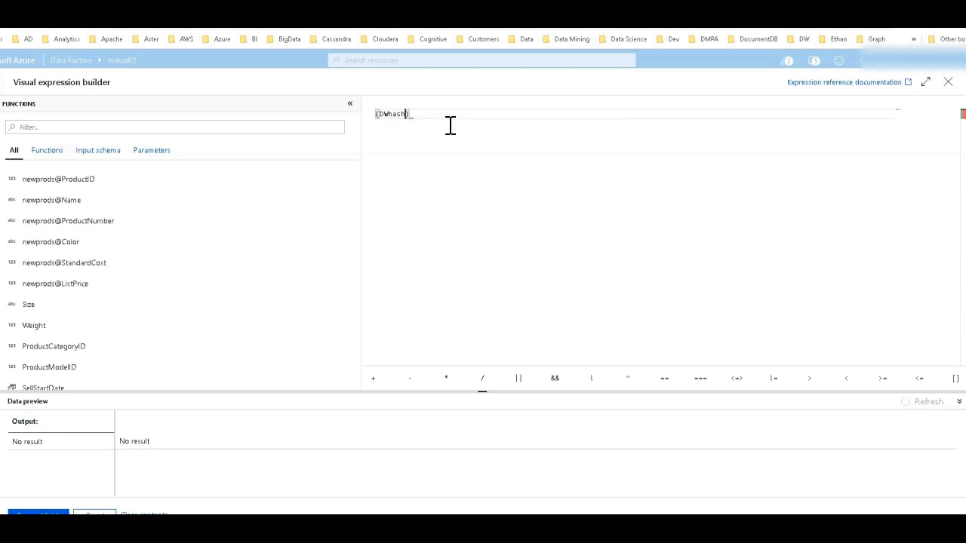
text(== ched)
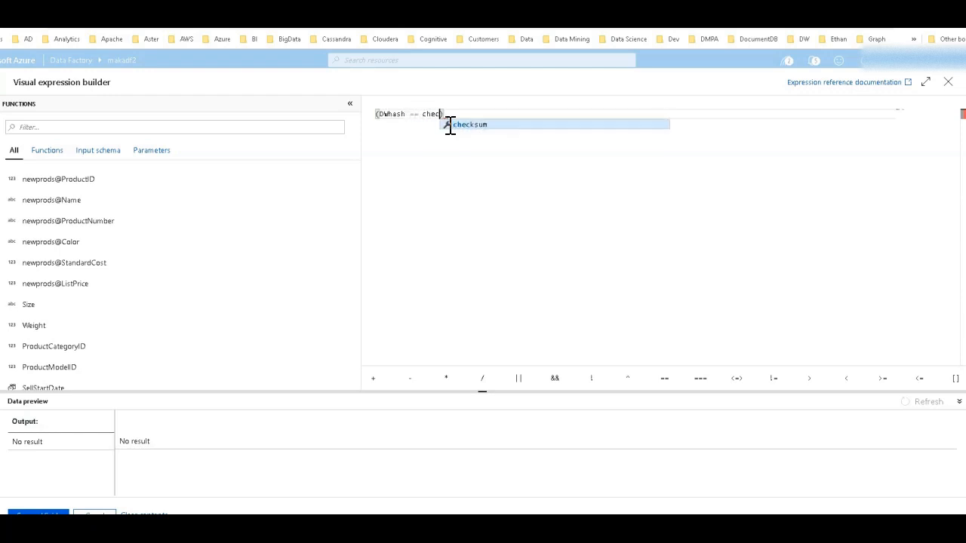
key(Tab)
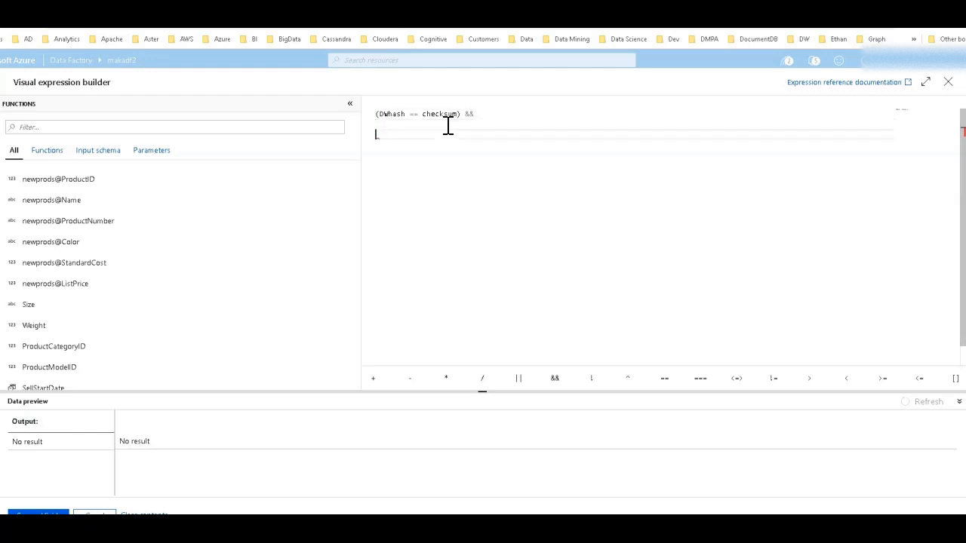
text(c)
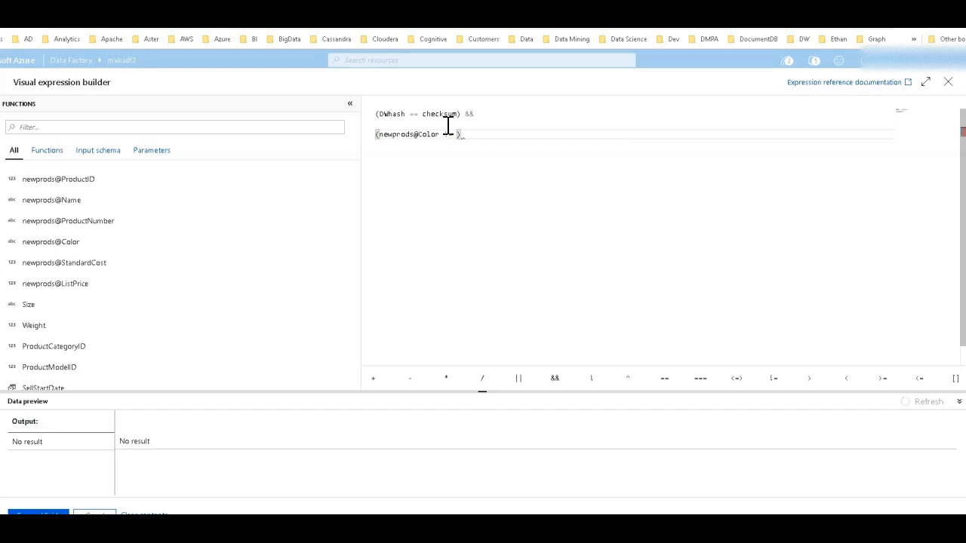
text(colo)
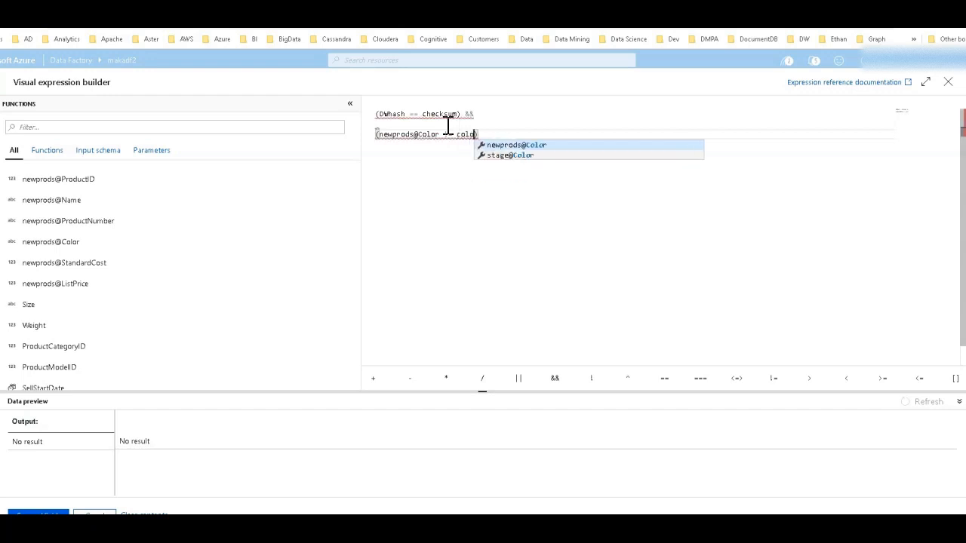
click(507, 154)
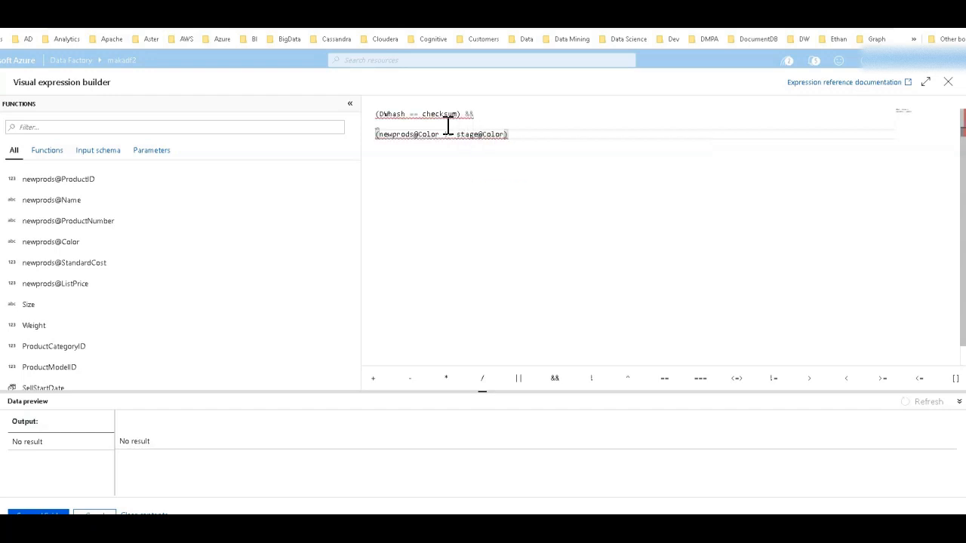
text(name)
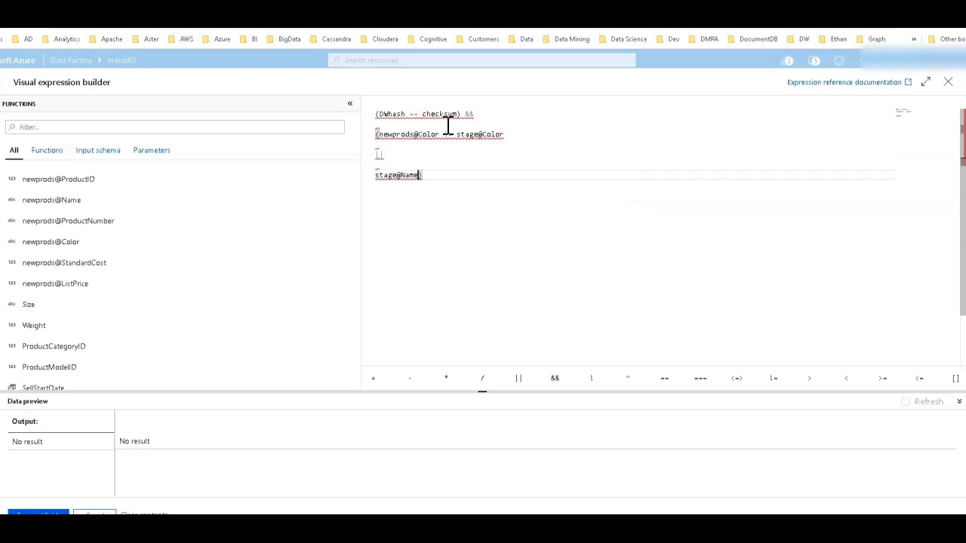
text(!= name)
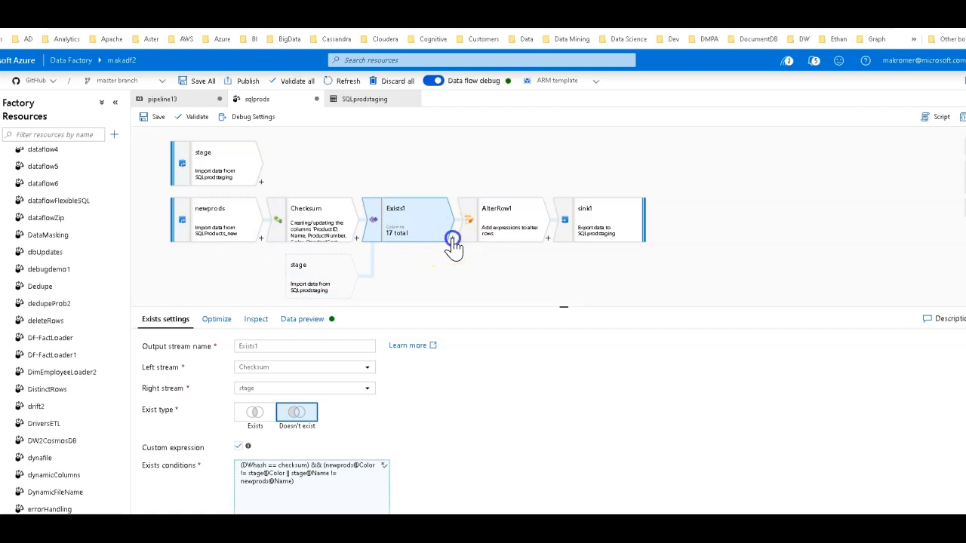
Add a Filter transformation after Exists1, ahead of AlterRow1, with its condition left empty.
click(453, 236)
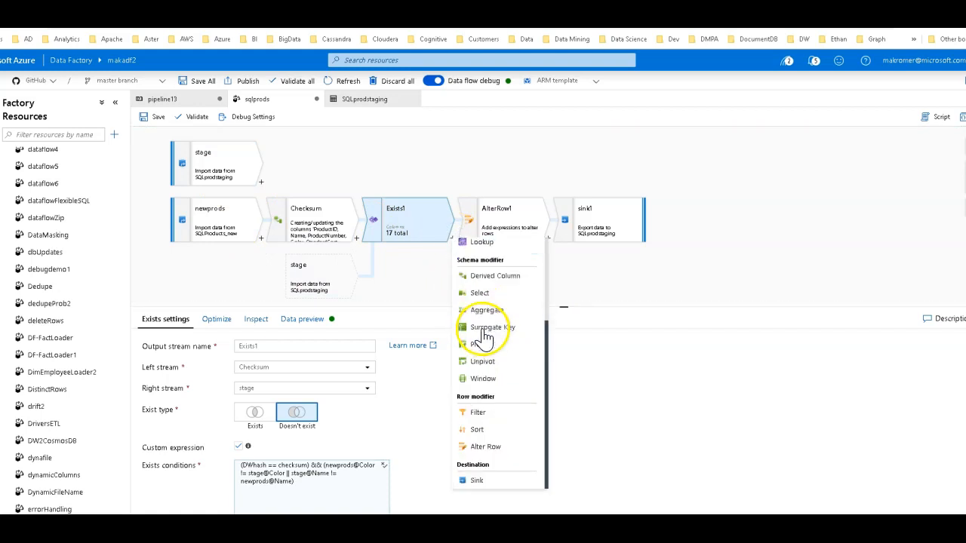
click(477, 412)
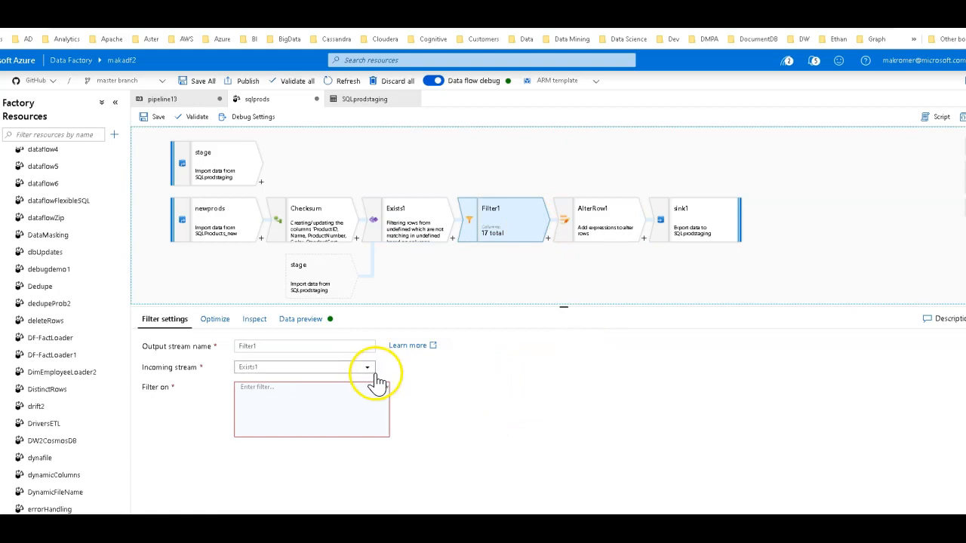
mouse_move(410, 226)
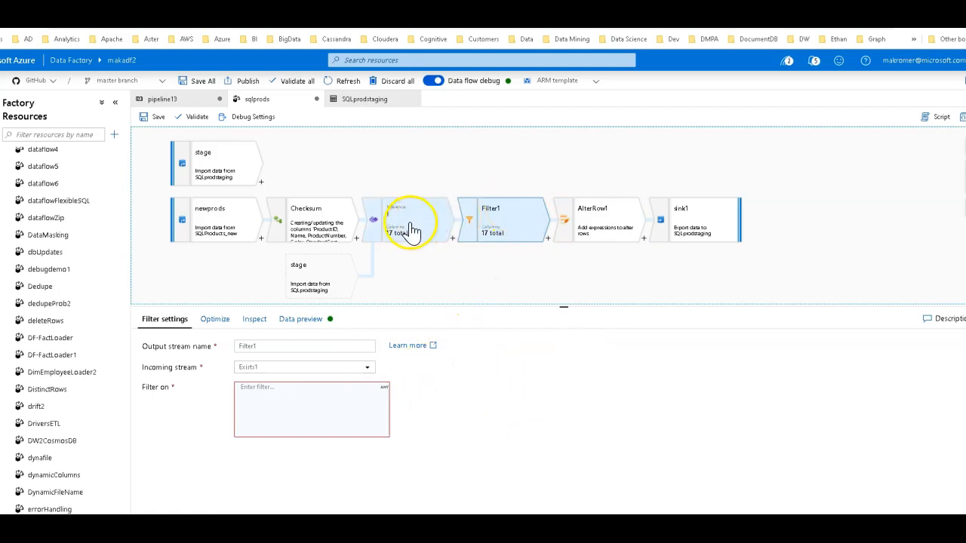
click(411, 220)
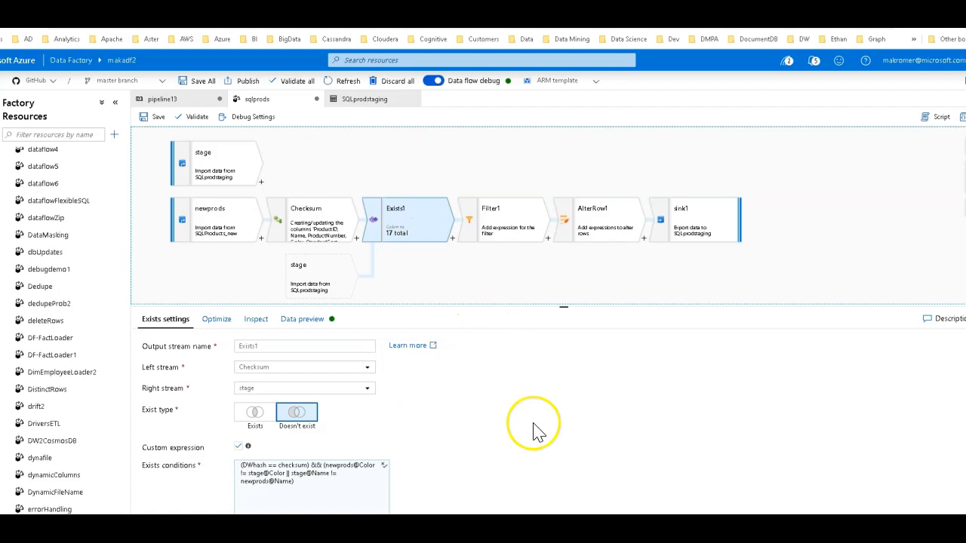